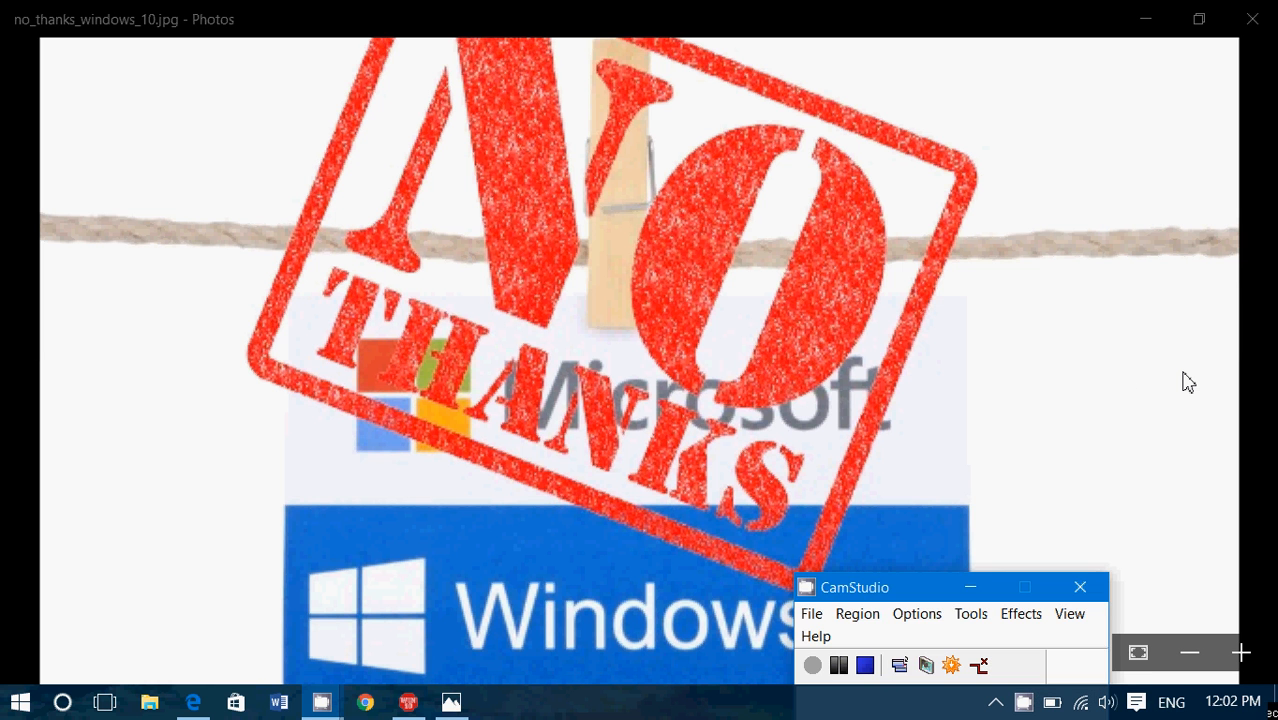
# Show grc.com/never10.htm in Edge scrolled to the File stats and Download now area.
pyautogui.click(1080, 586)
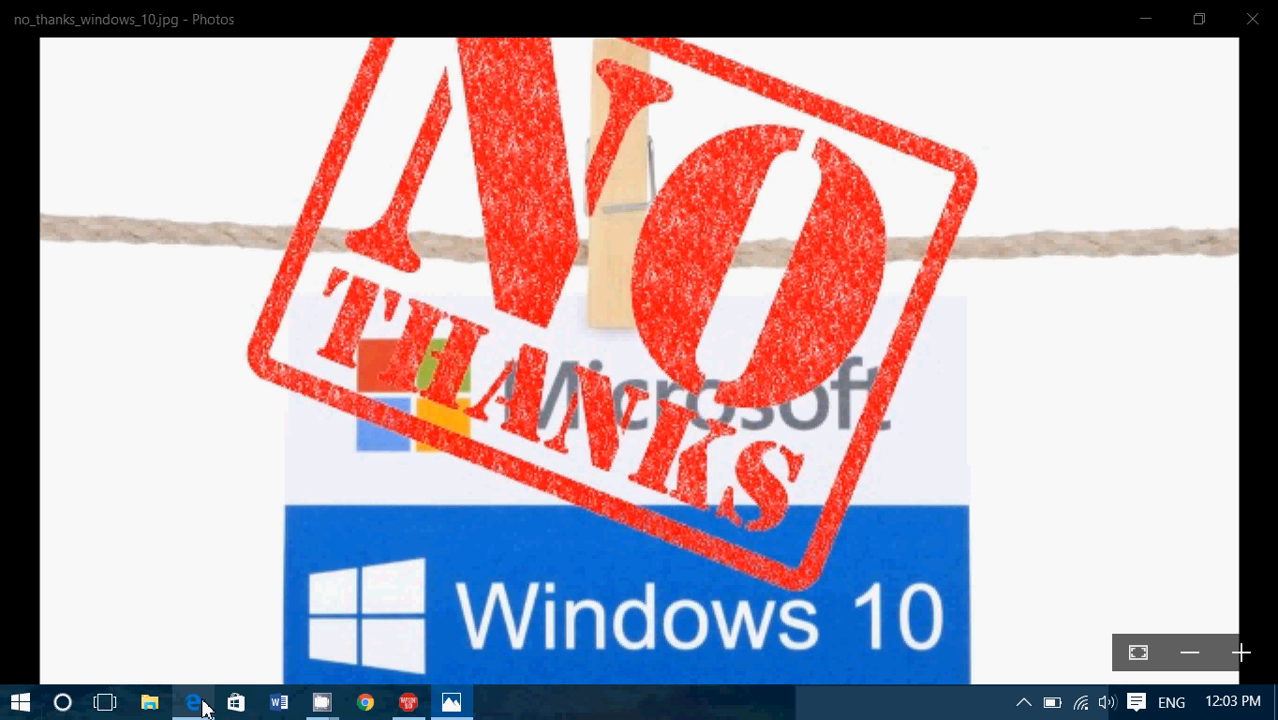
pyautogui.click(192, 702)
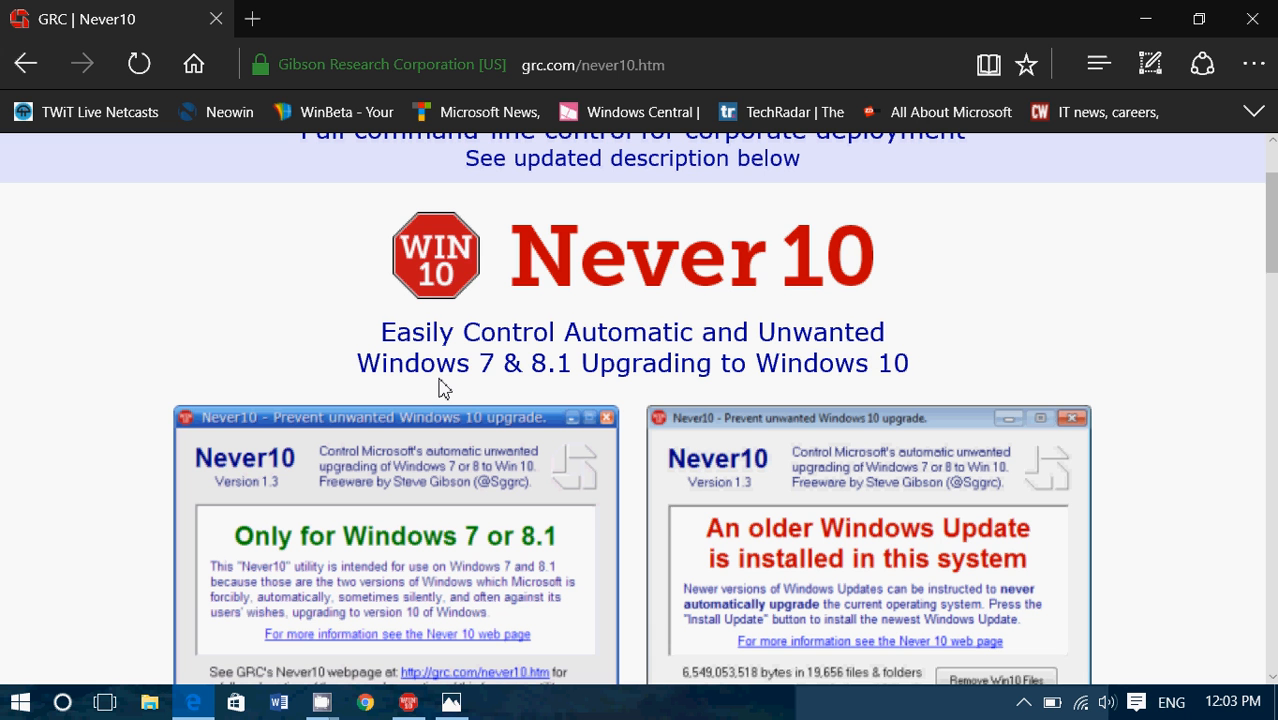
pyautogui.scroll(-3)
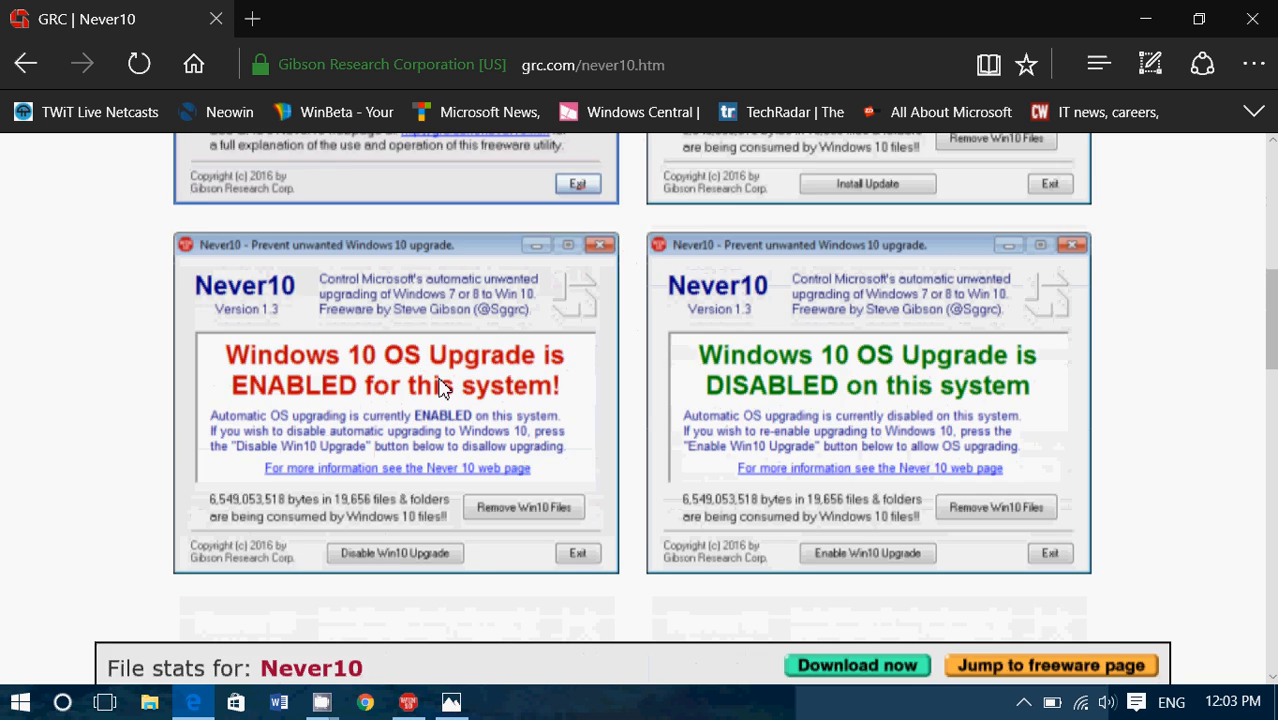
pyautogui.scroll(-3)
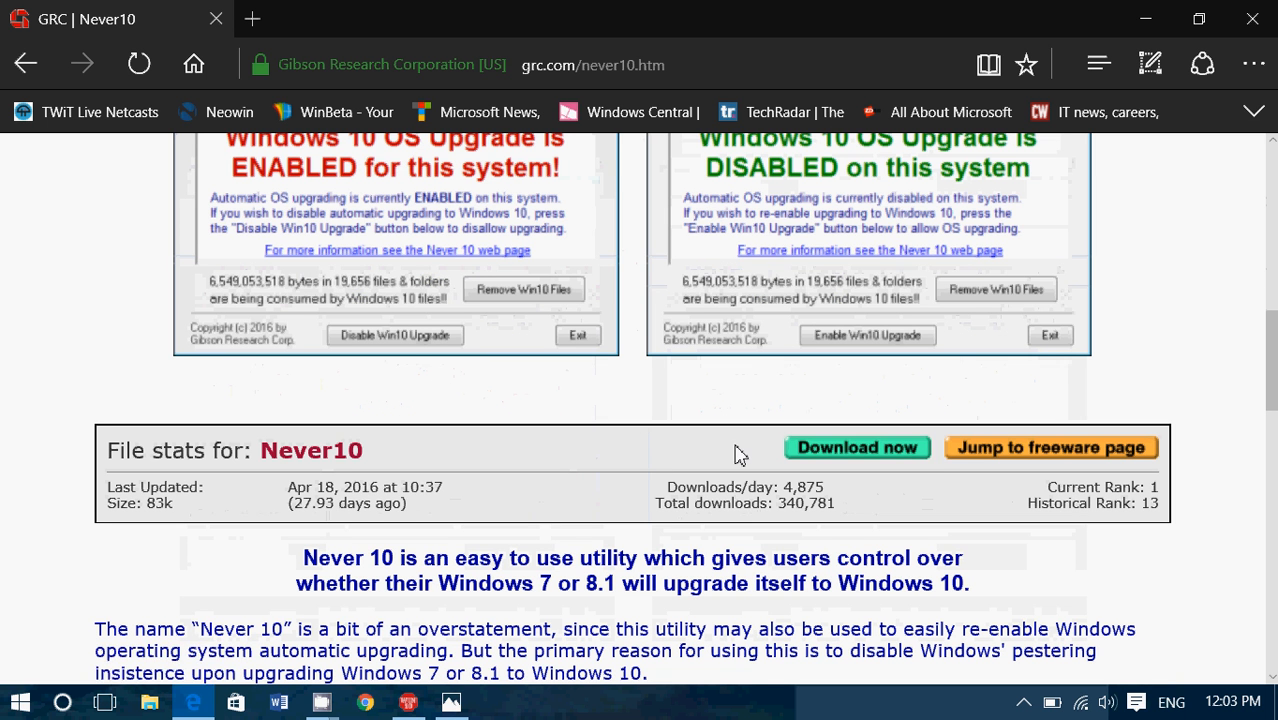
pyautogui.moveTo(596, 340)
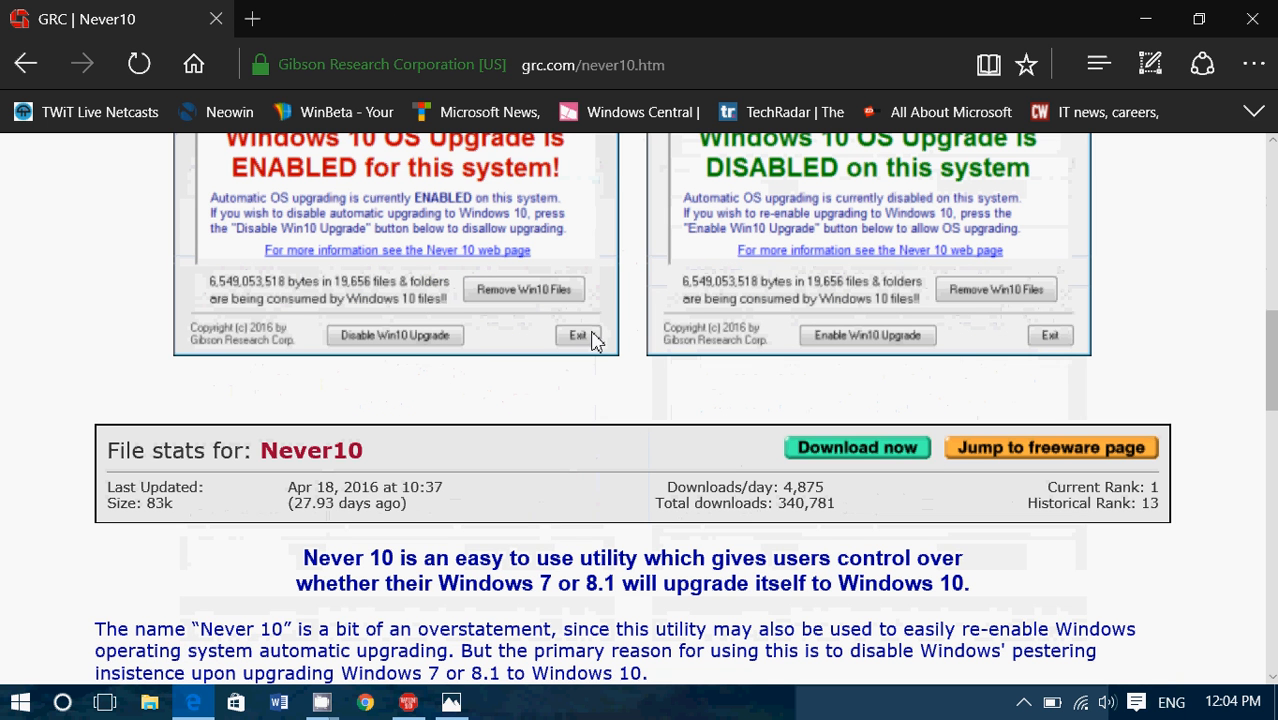
pyautogui.moveTo(448, 438)
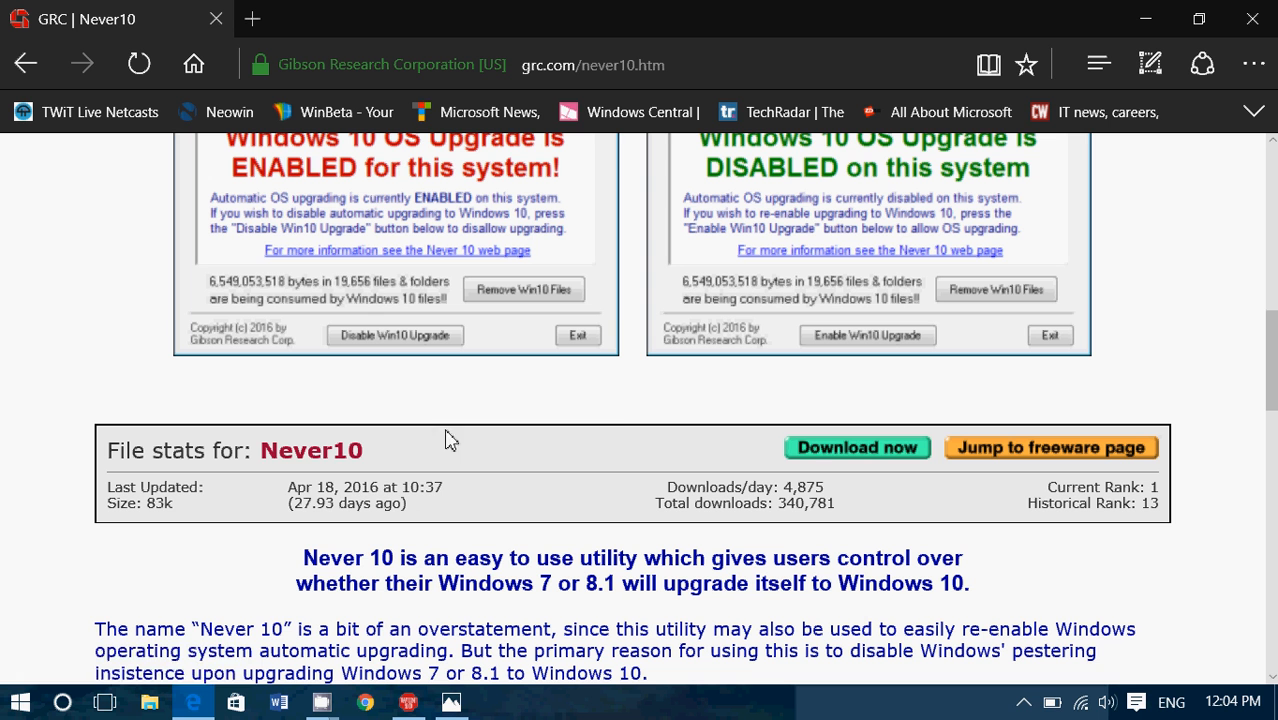
pyautogui.moveTo(856, 454)
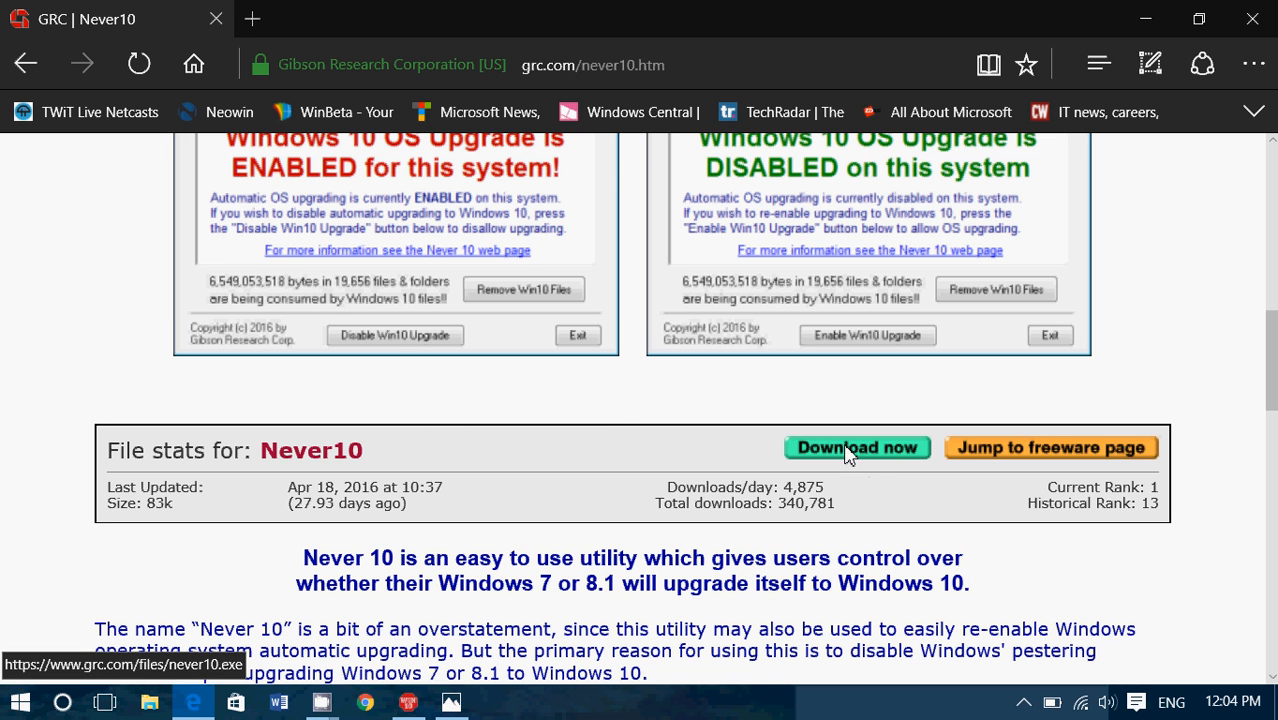
pyautogui.moveTo(620, 432)
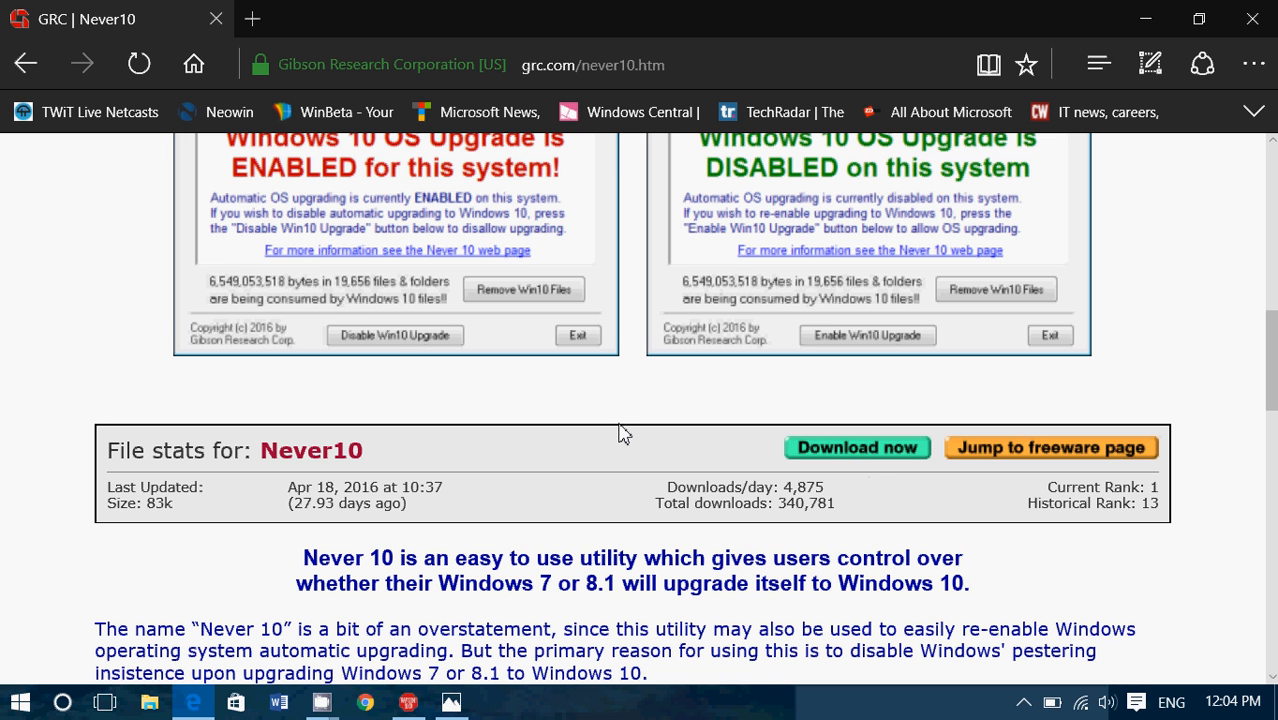
pyautogui.moveTo(452, 548)
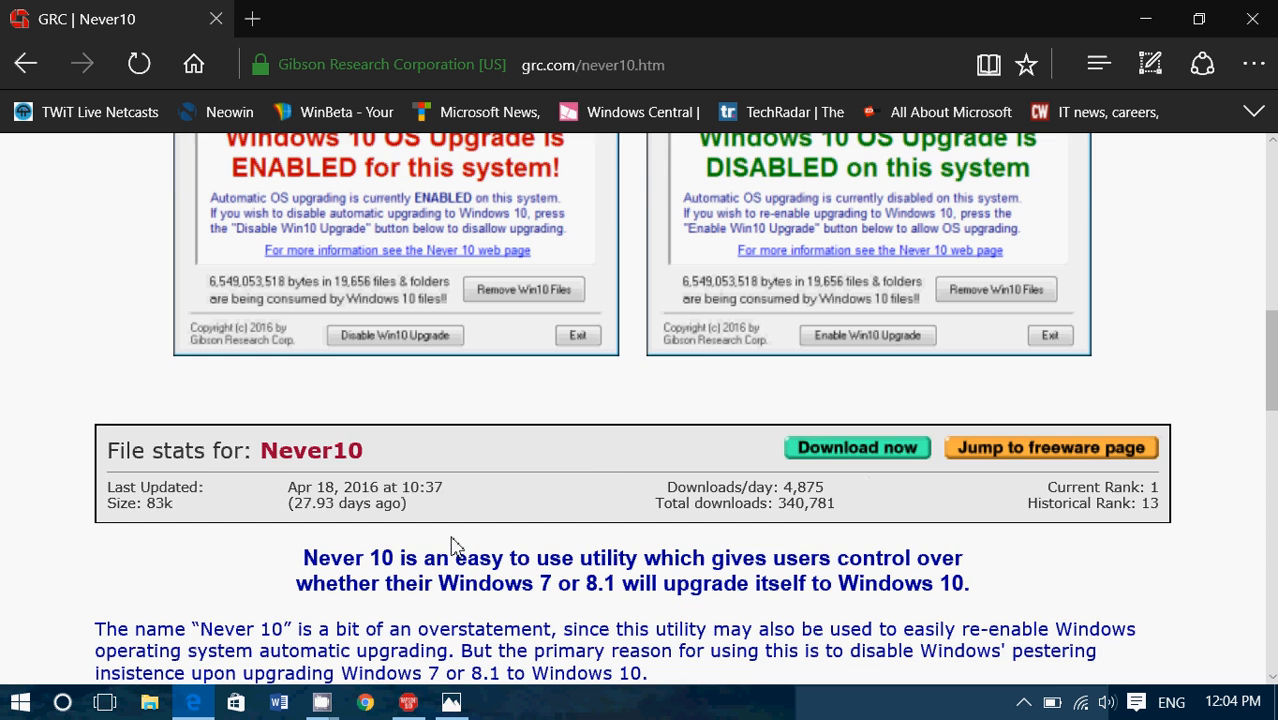
# Scroll to the sample screenshots of the Never10 enabled and disabled windows.
pyautogui.scroll(3)
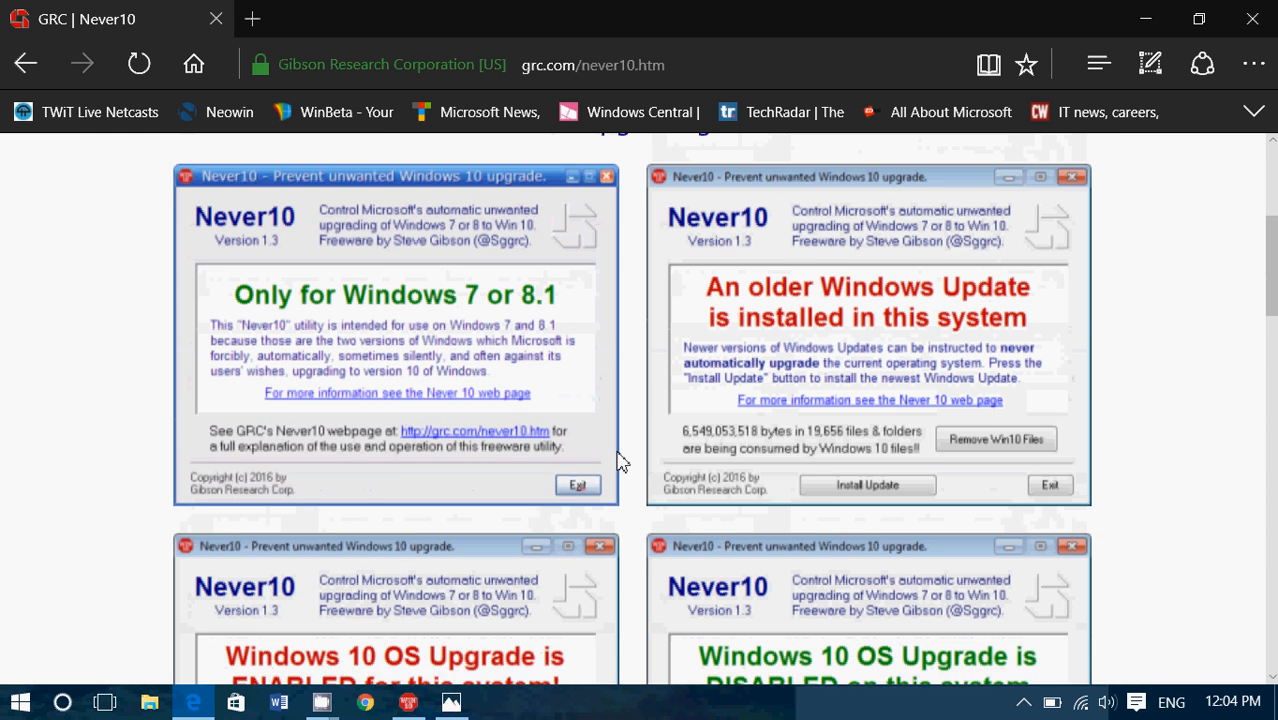
pyautogui.scroll(-3)
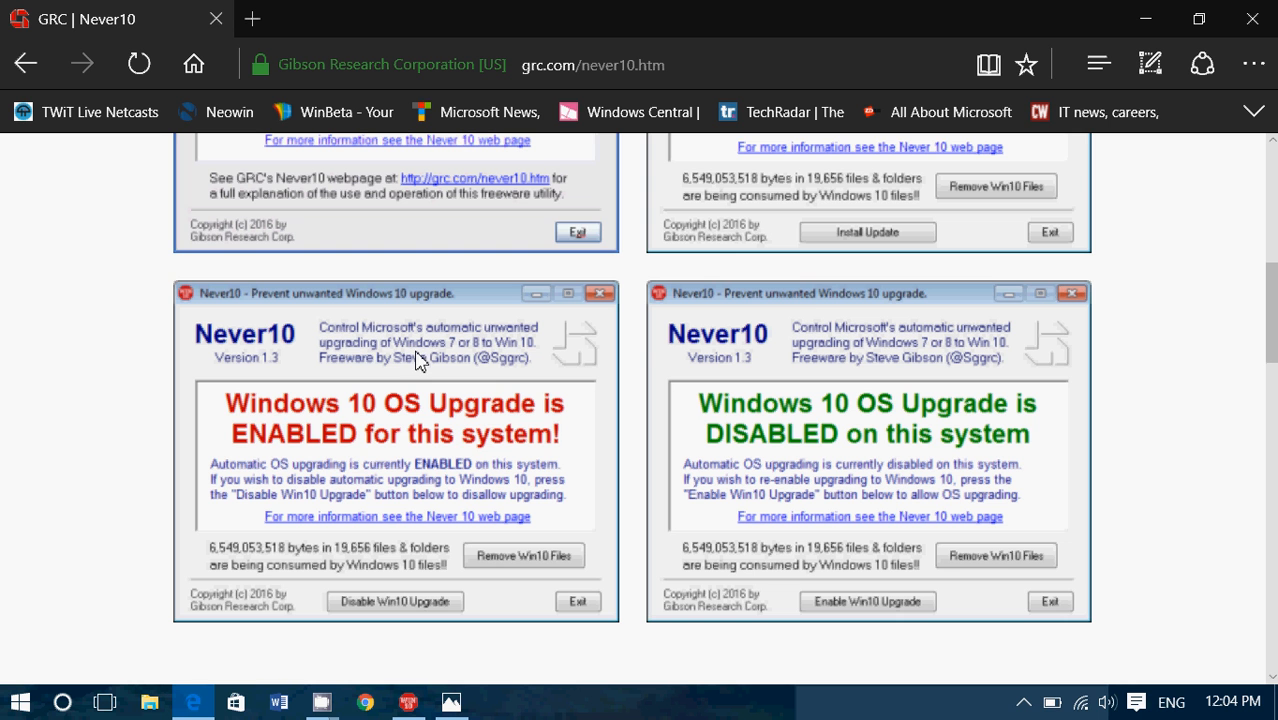
pyautogui.moveTo(564, 414)
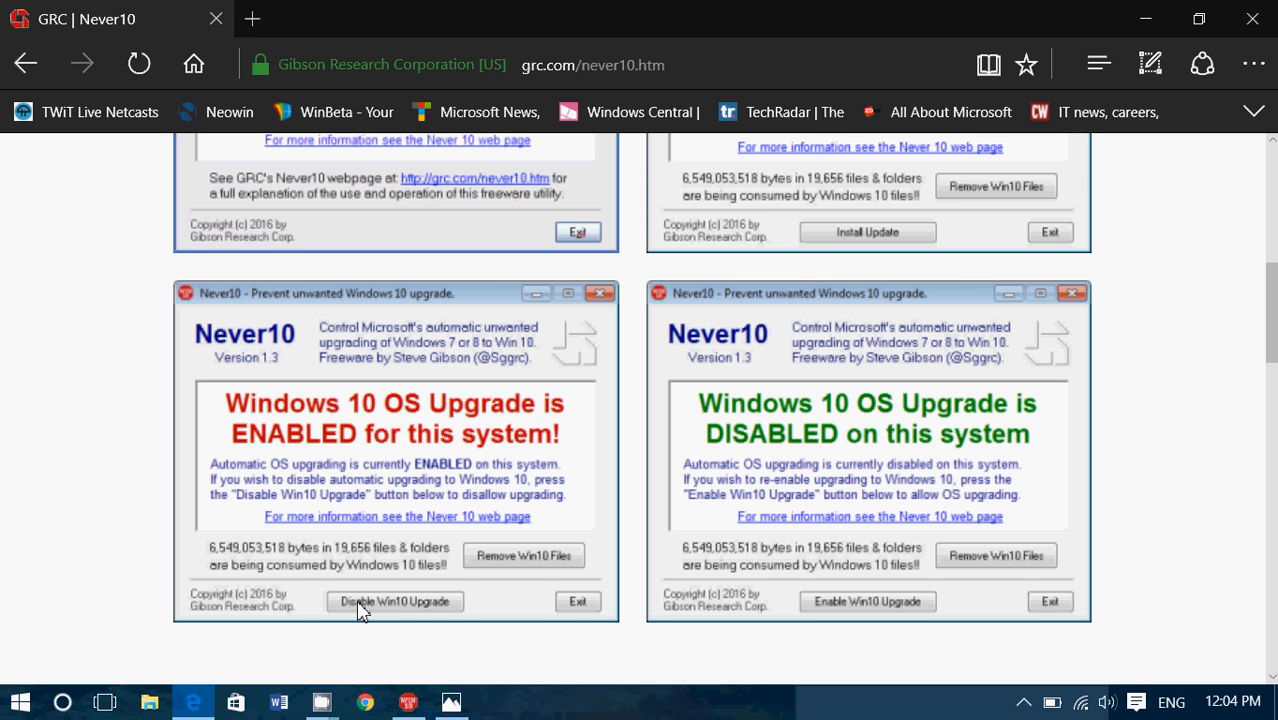
pyautogui.moveTo(452, 616)
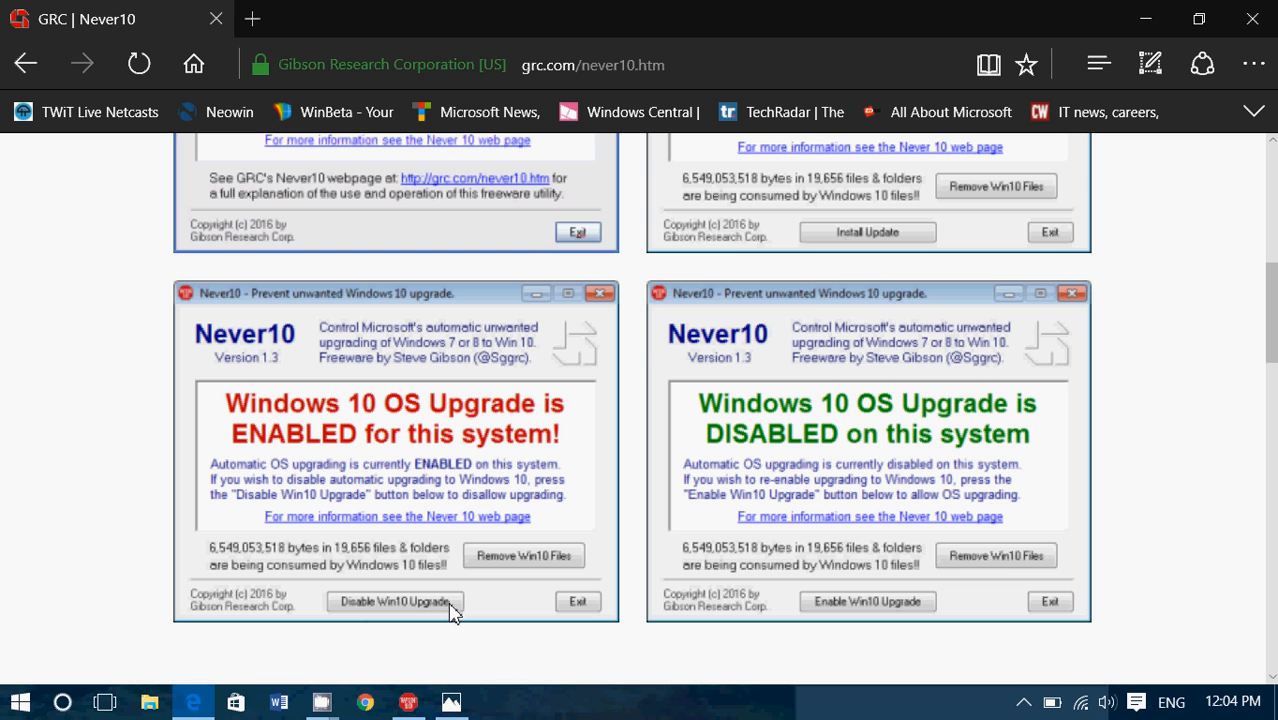
pyautogui.moveTo(516, 578)
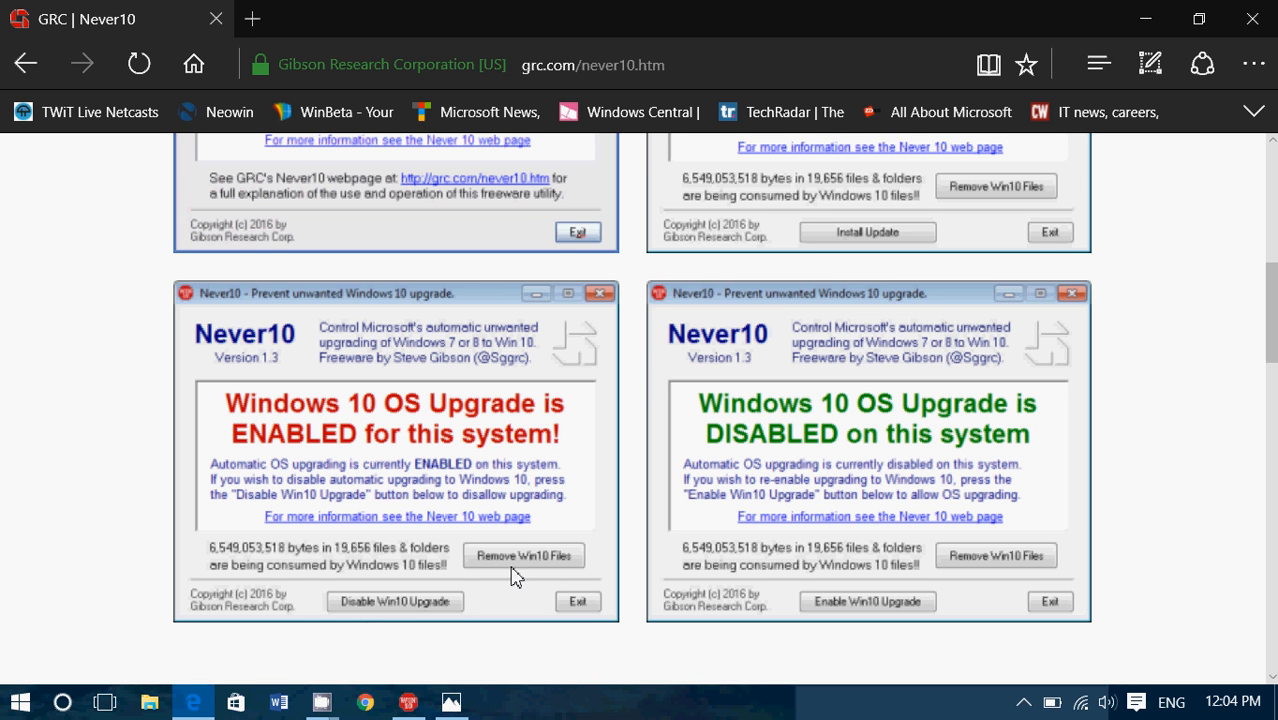
pyautogui.moveTo(572, 564)
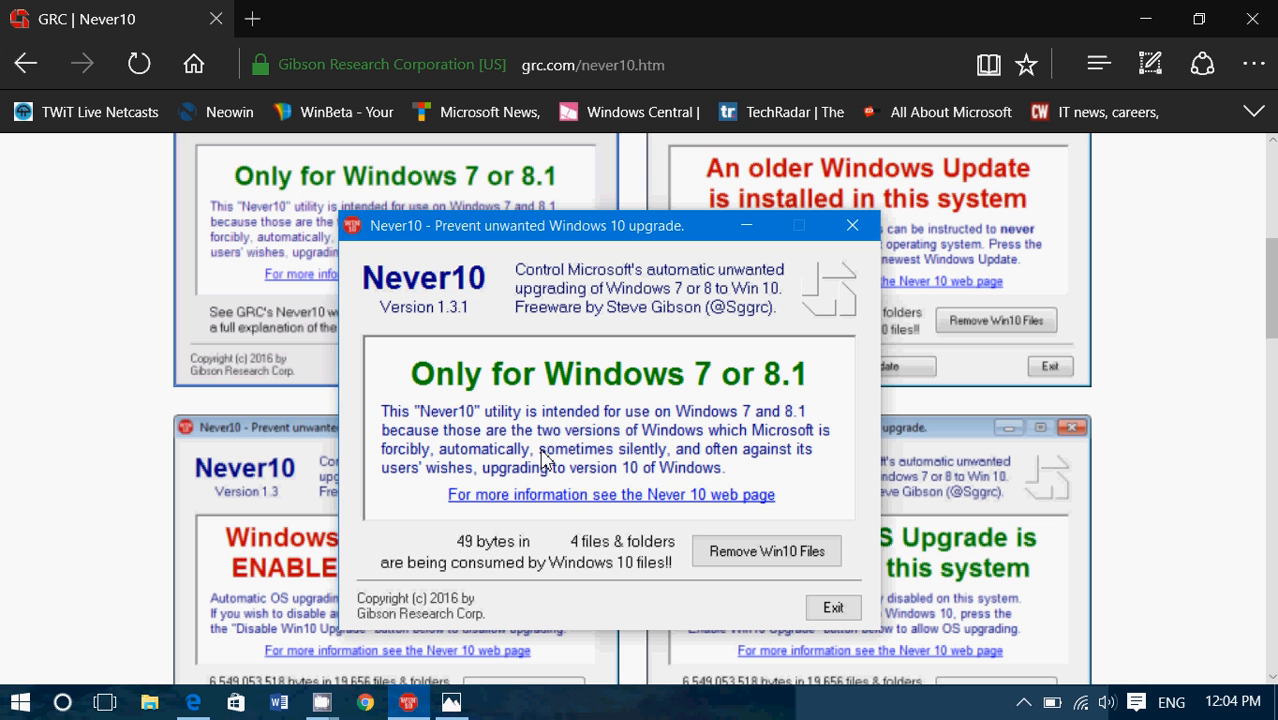
pyautogui.moveTo(1156, 496)
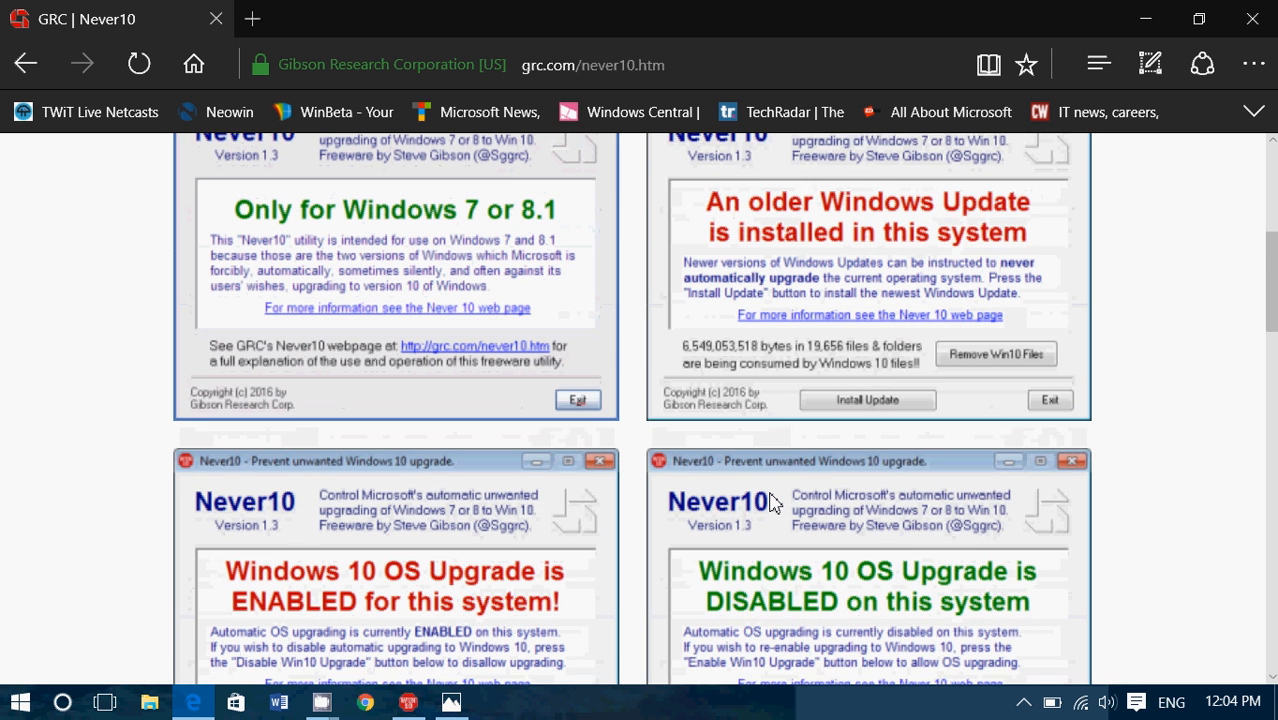
pyautogui.moveTo(450, 700)
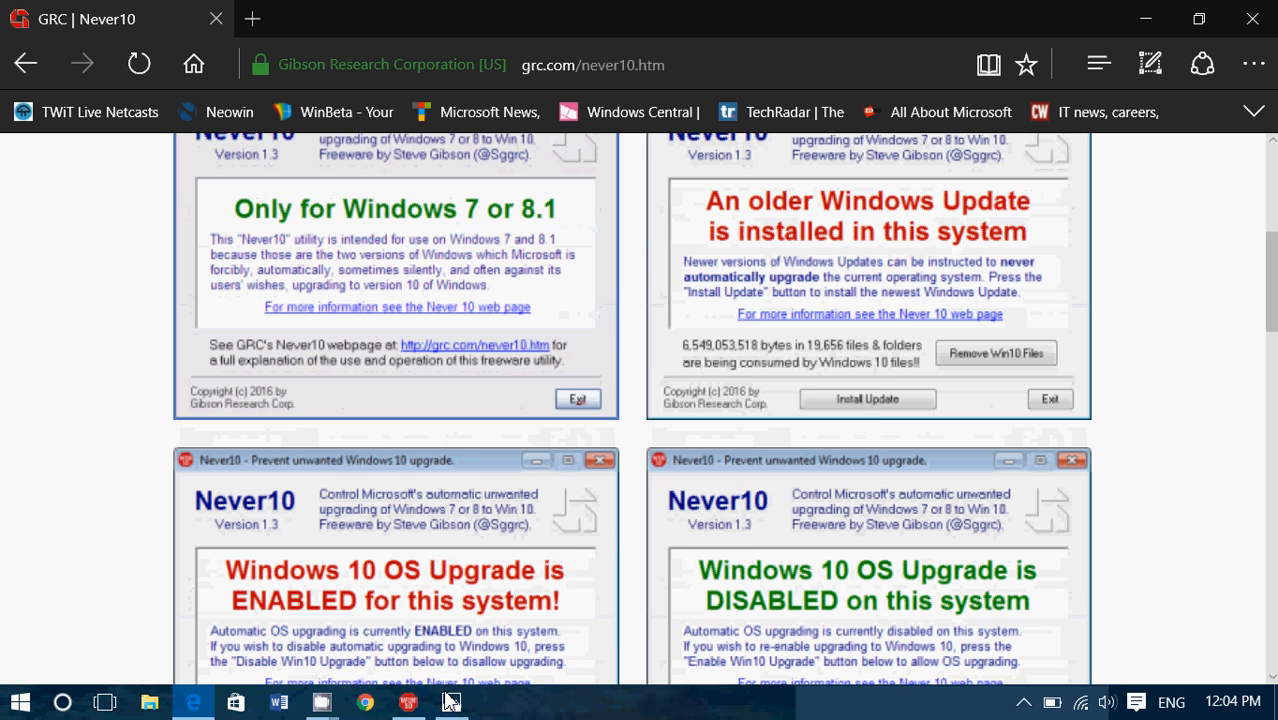
# Bring the no_thanks_windows_10.jpg image in Photos back to the front.
pyautogui.click(404, 700)
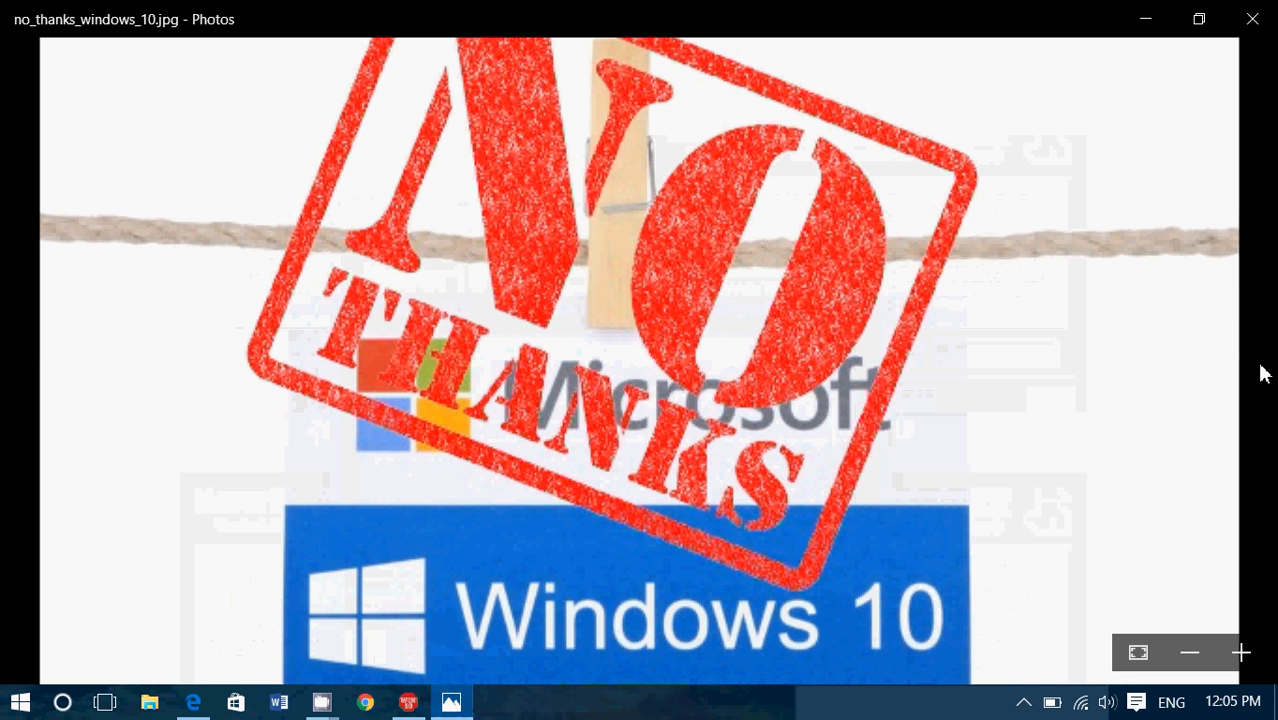
pyautogui.moveTo(1212, 366)
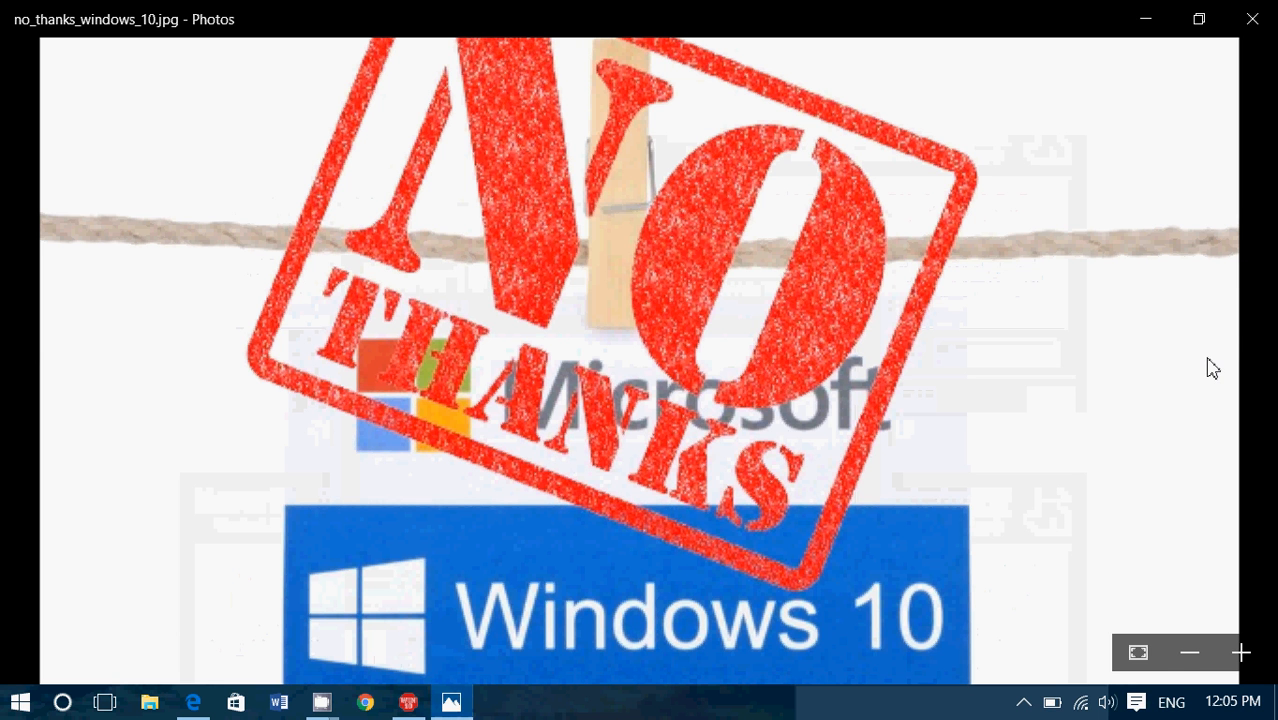
pyautogui.moveTo(352, 520)
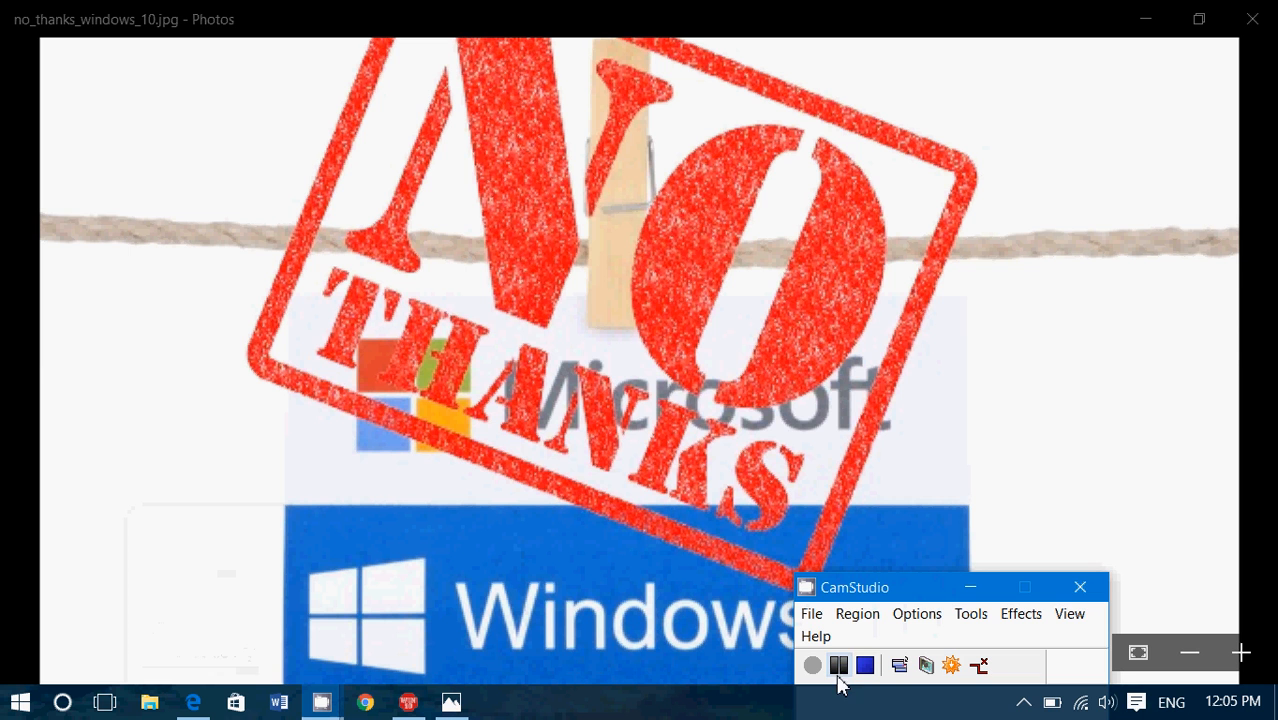
pyautogui.moveTo(872, 668)
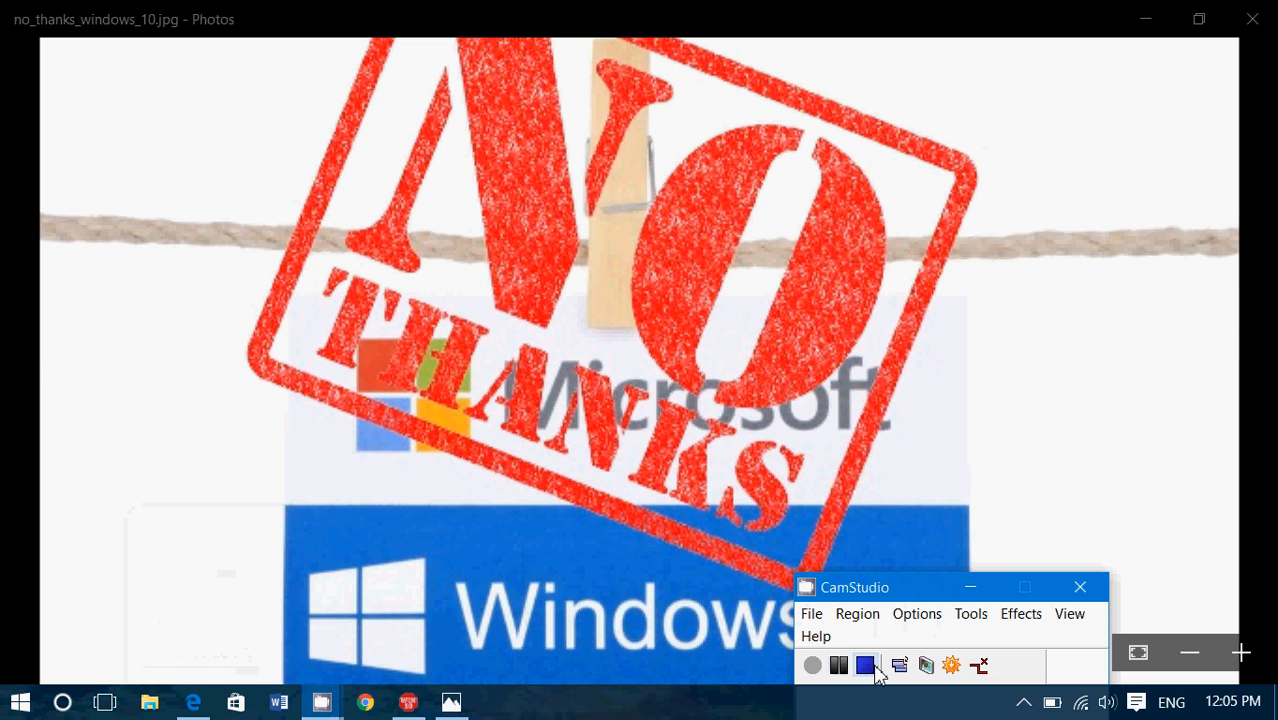